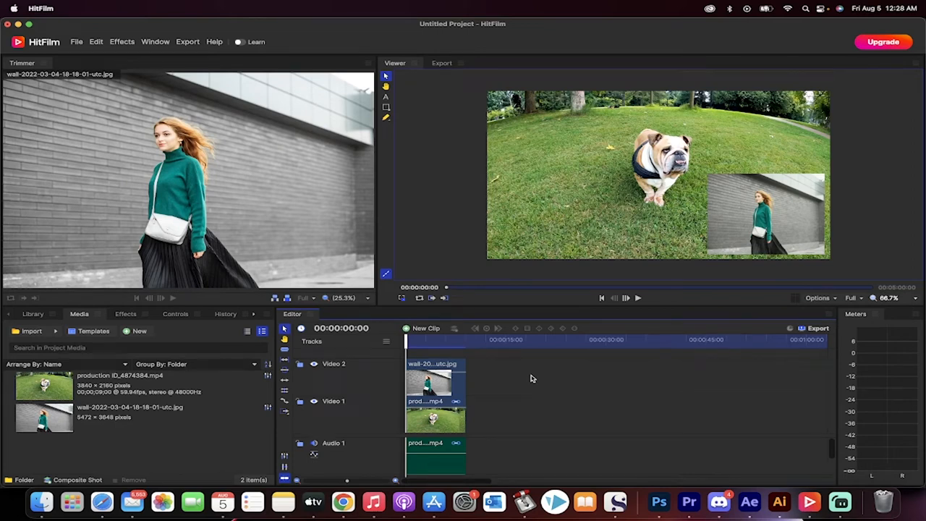
pyautogui.moveTo(488, 372)
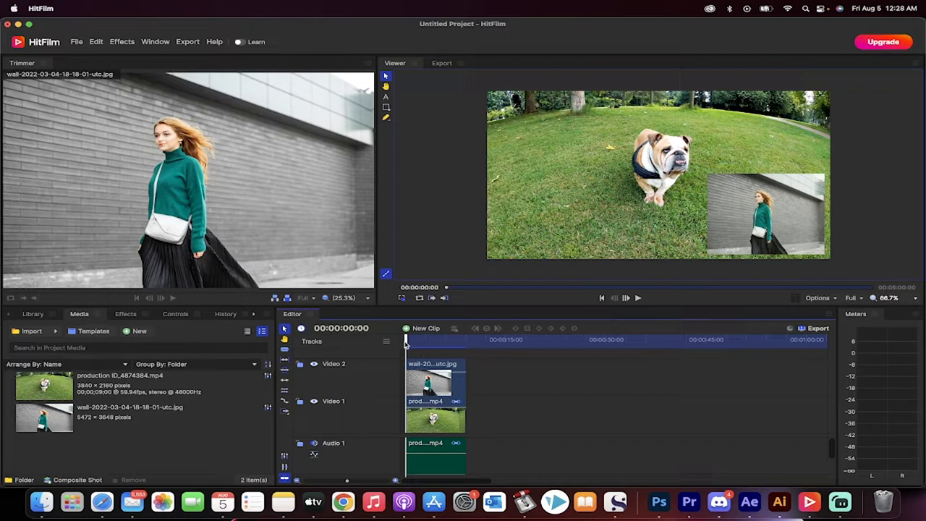
pyautogui.moveTo(547, 266)
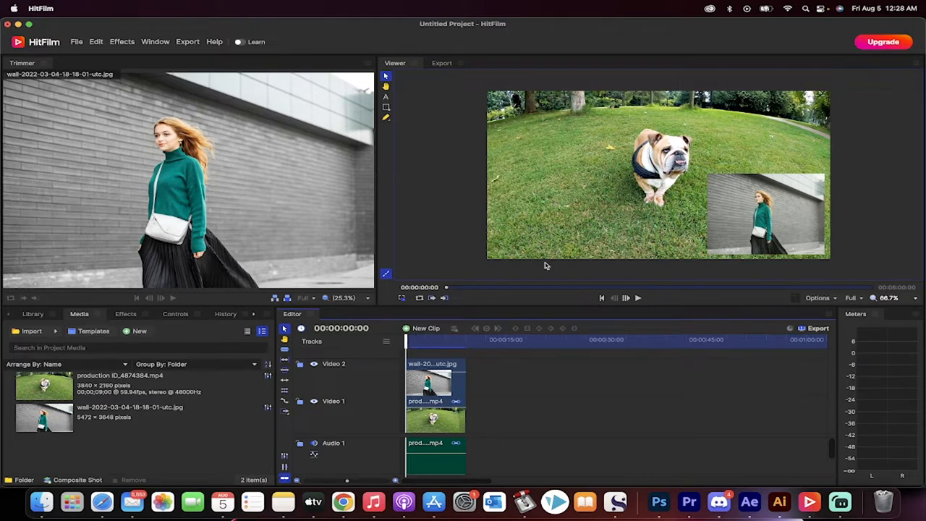
# - Place the bulldog MP4 on Video 1 and accept the sequence settings prompt
pyautogui.click(625, 298)
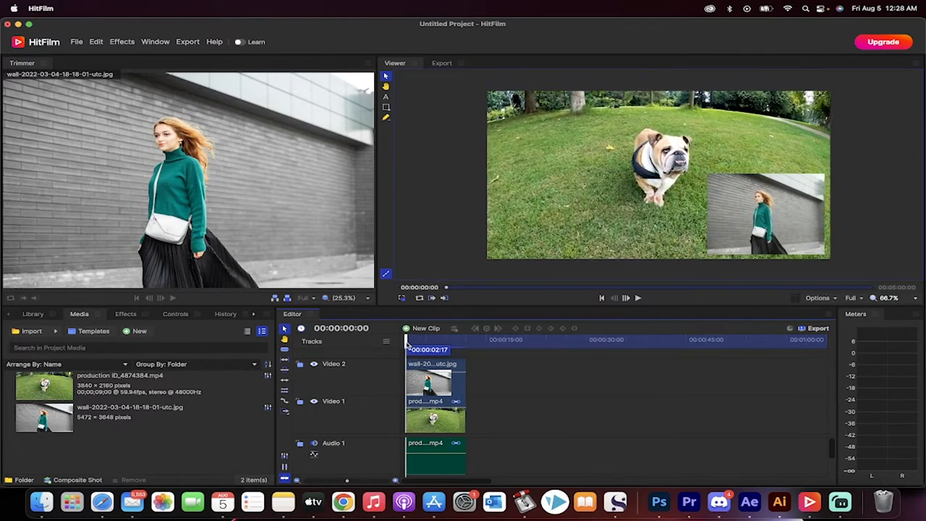
pyautogui.click(434, 391)
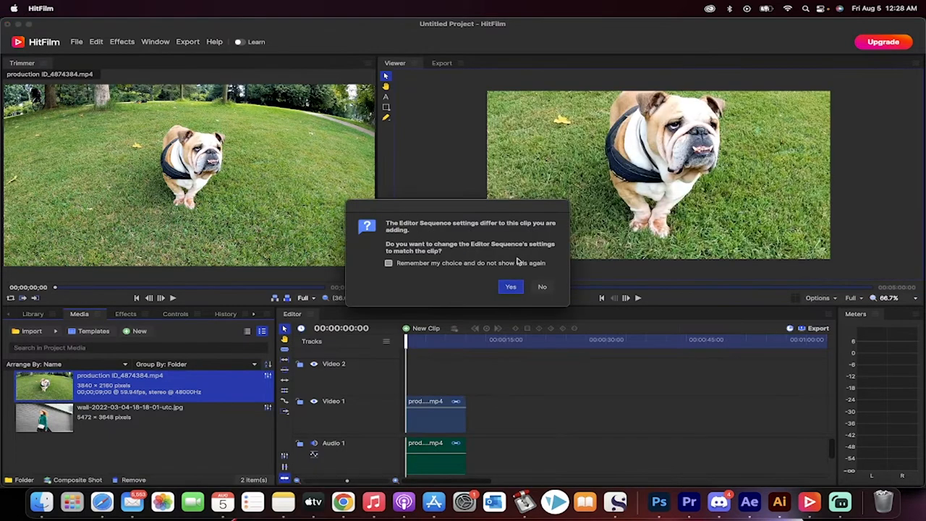
pyautogui.click(541, 286)
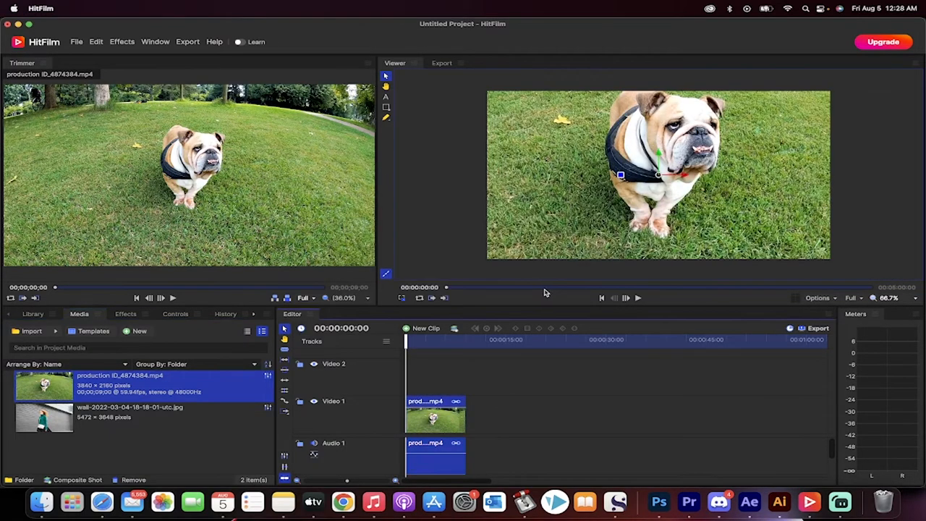
pyautogui.moveTo(547, 292)
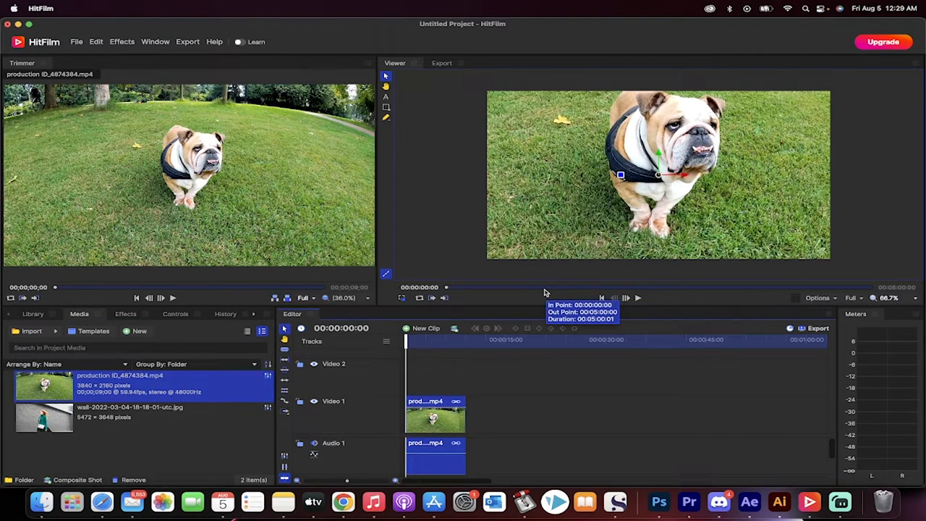
pyautogui.moveTo(465, 354)
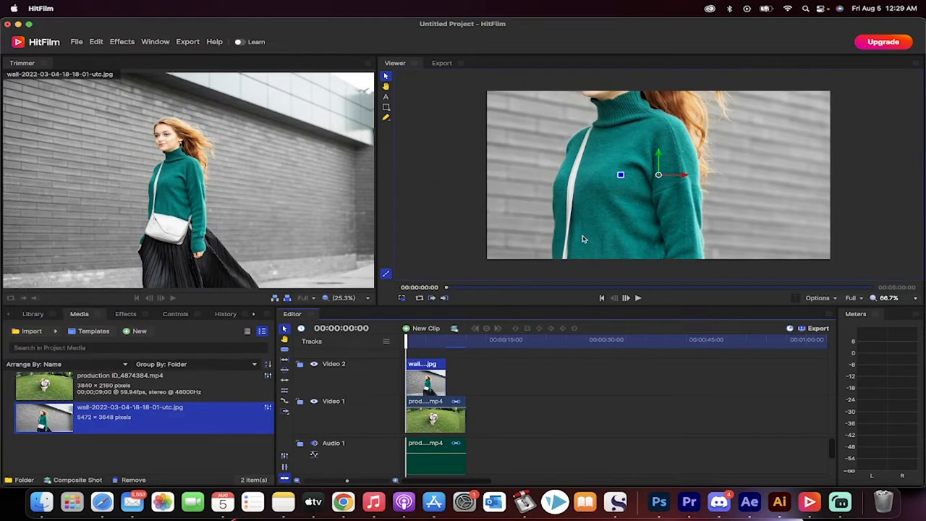
pyautogui.moveTo(836, 238)
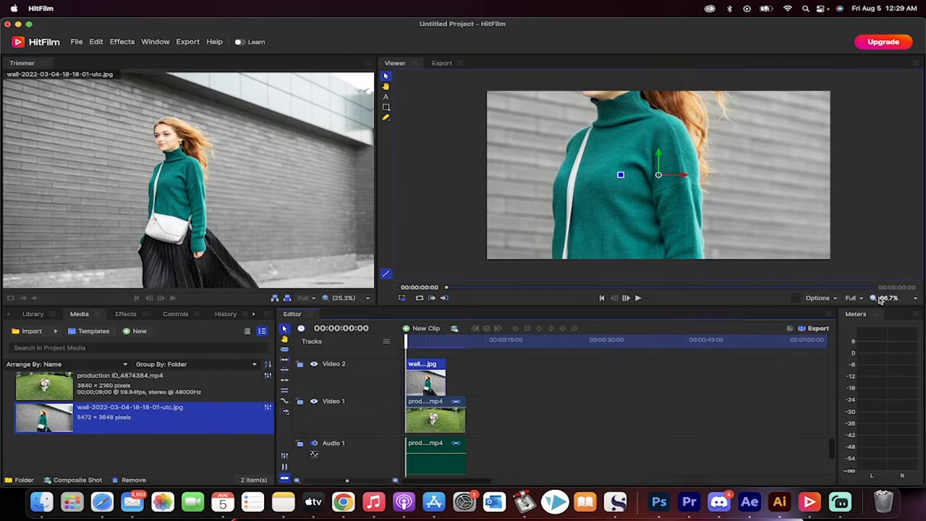
# - Set the Viewer zoom to 25% and select the woman's photo for transforming
pyautogui.click(888, 298)
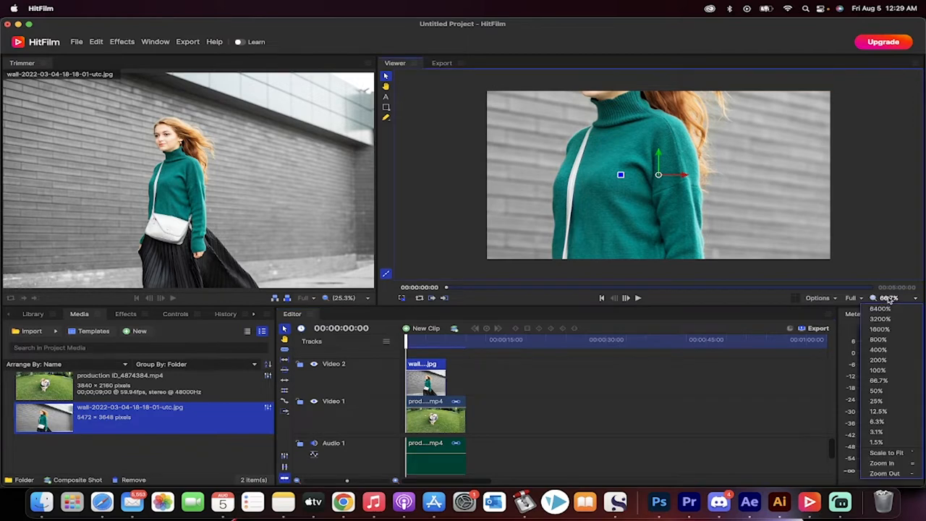
pyautogui.moveTo(877, 379)
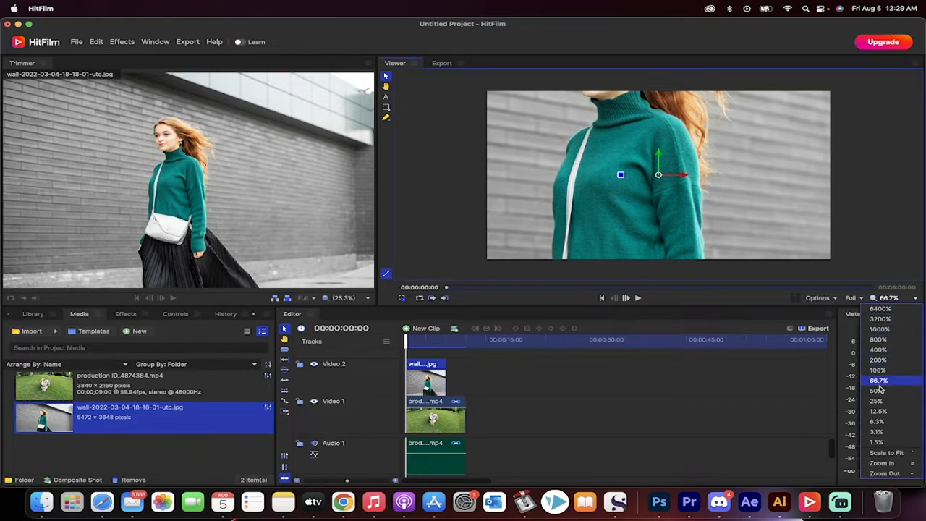
pyautogui.click(877, 401)
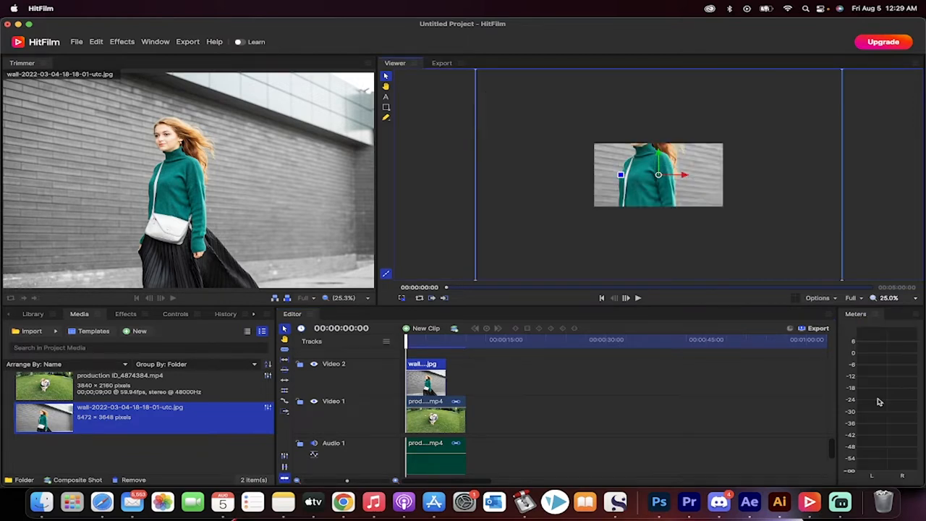
pyautogui.moveTo(784, 302)
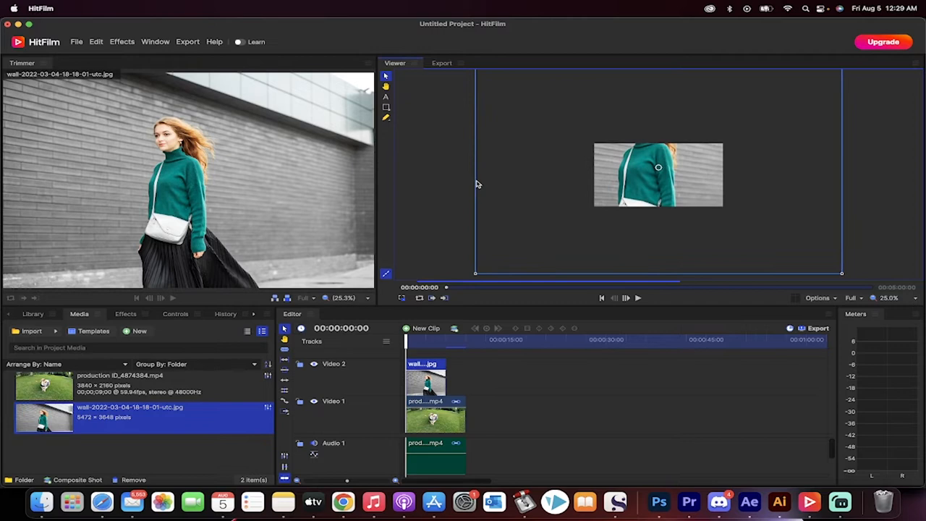
pyautogui.click(657, 174)
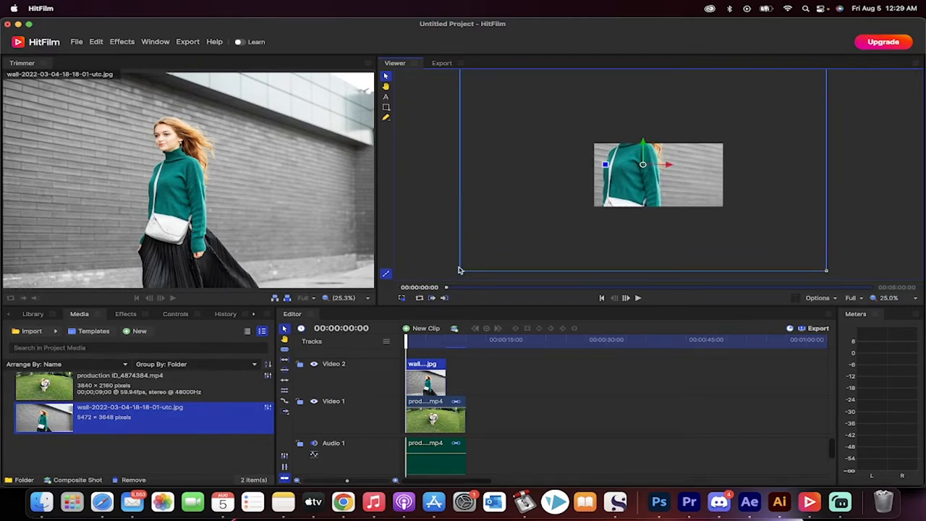
pyautogui.moveTo(460, 272)
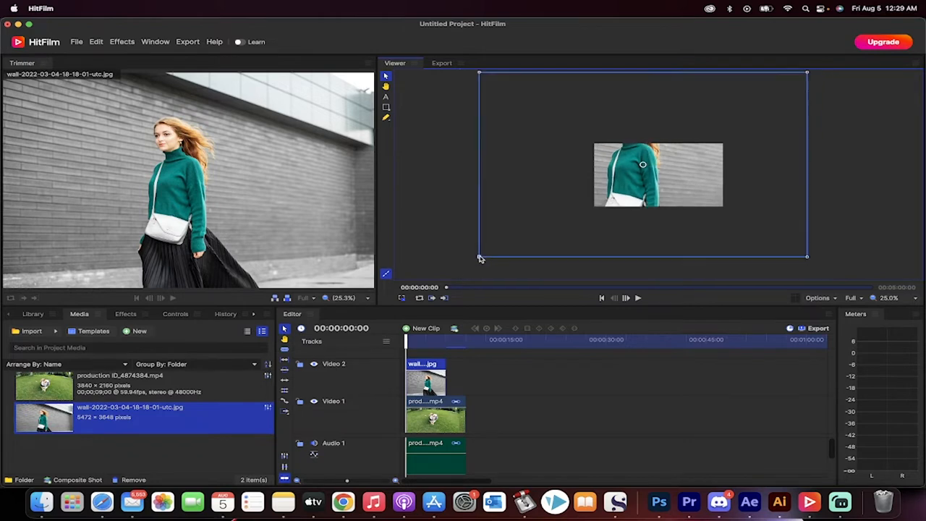
# - Scale the woman's photo down to a small inset using its corner handles
pyautogui.moveTo(479, 257); pyautogui.dragTo(499, 247)
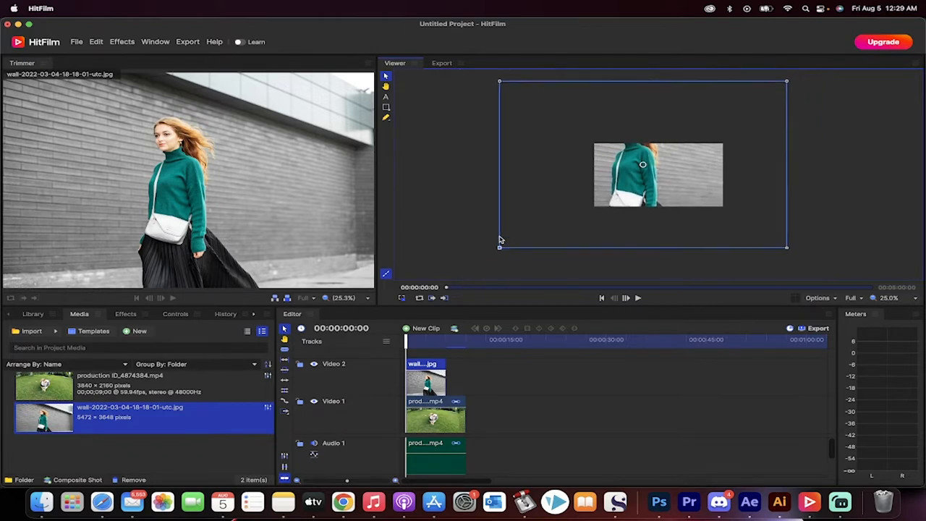
pyautogui.moveTo(500, 240); pyautogui.dragTo(556, 201)
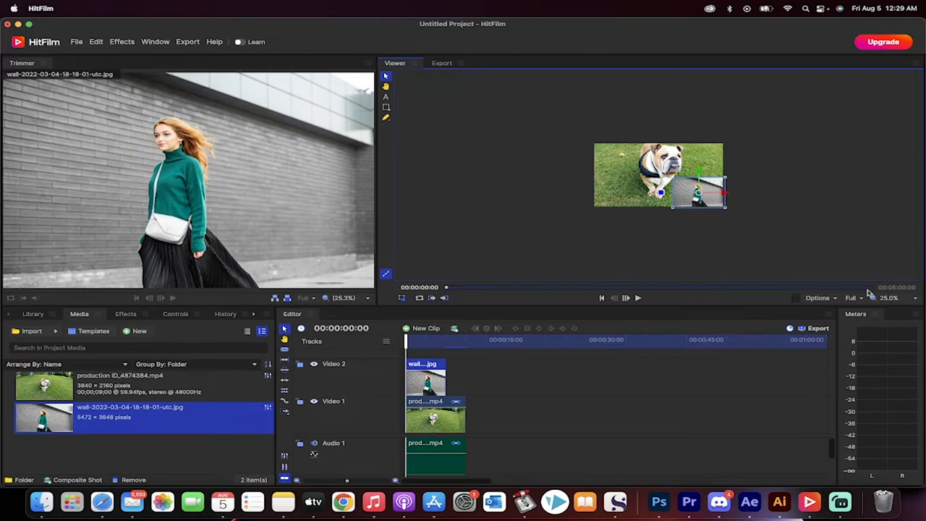
# - Switch the Viewer zoom to 100% and reopen the magnification list
pyautogui.click(888, 298)
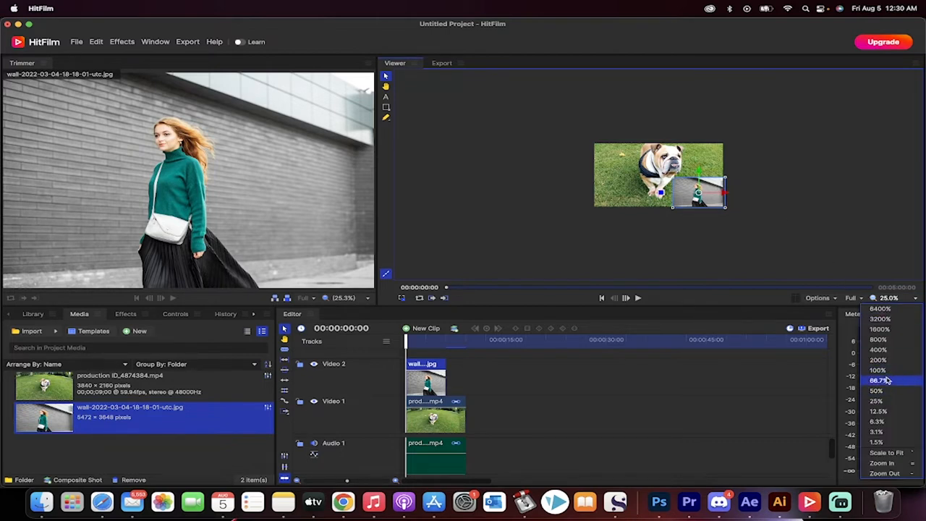
pyautogui.click(877, 371)
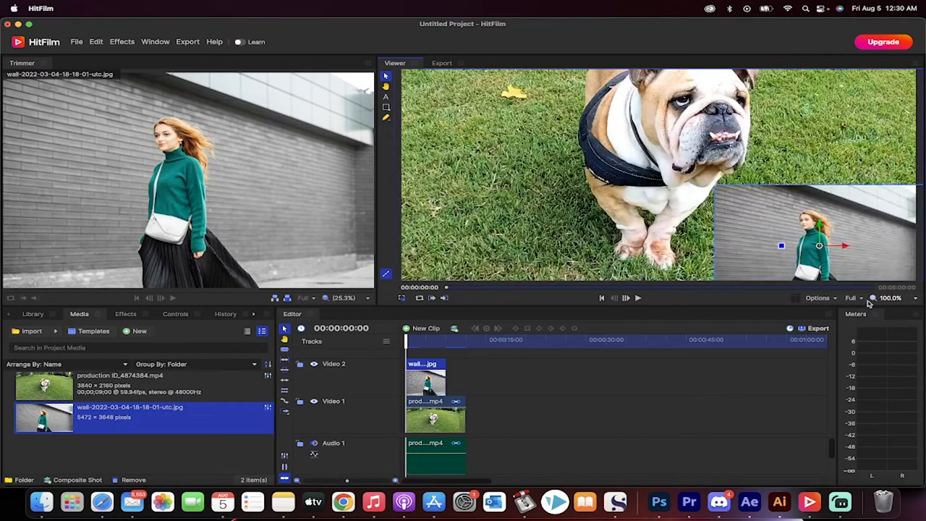
pyautogui.moveTo(853, 298)
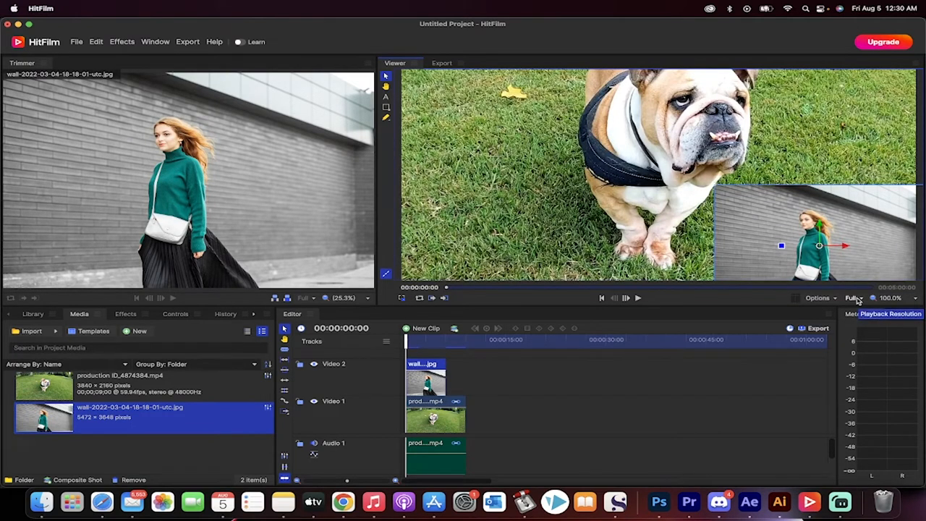
pyautogui.click(891, 298)
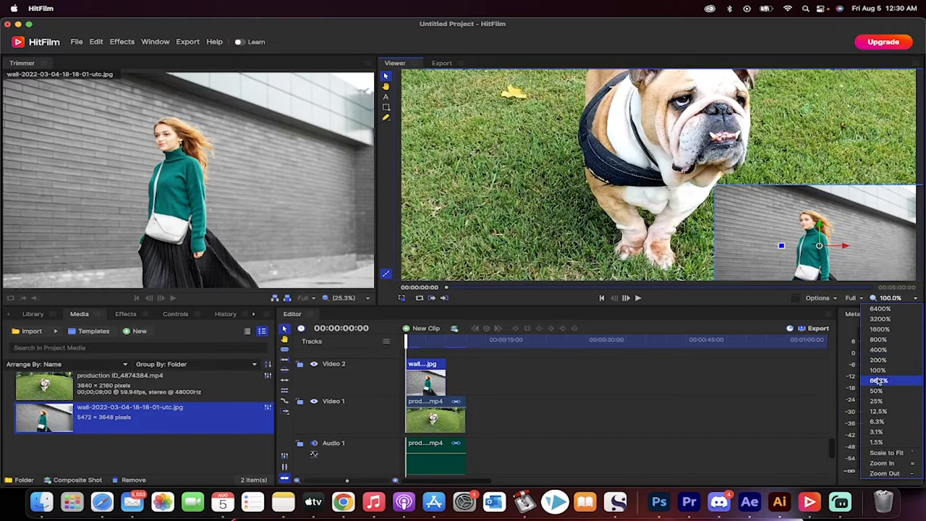
pyautogui.click(878, 379)
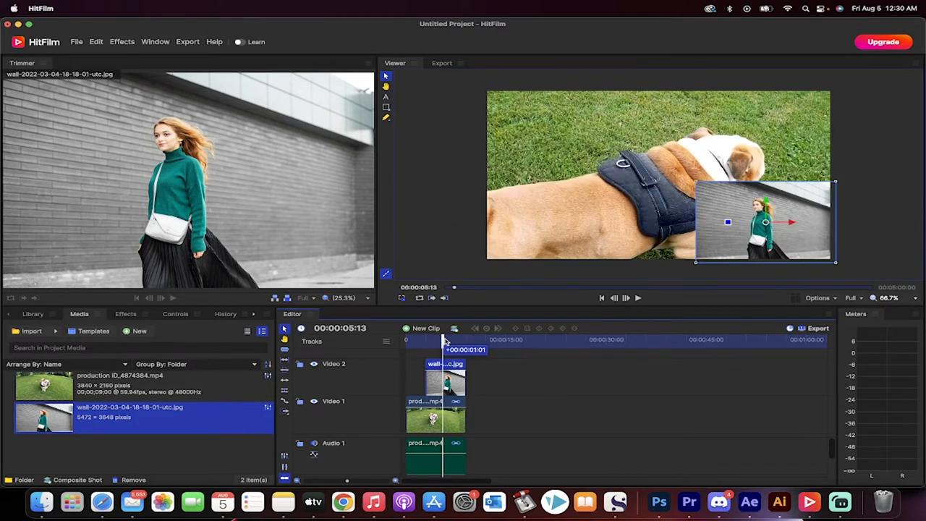
# - Move the playhead to around 00:00:05:13 in the sequence
pyautogui.moveTo(454, 338); pyautogui.dragTo(441, 338)
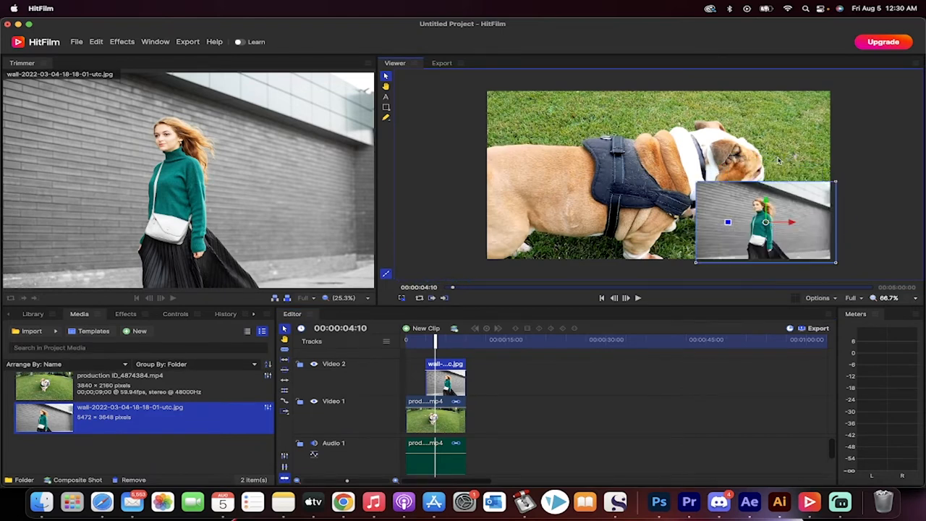
pyautogui.moveTo(668, 214)
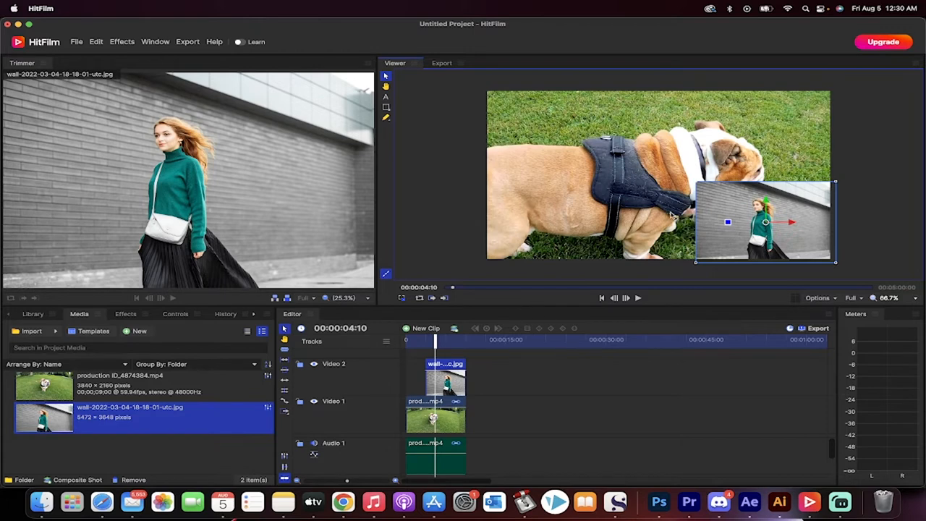
pyautogui.moveTo(739, 200)
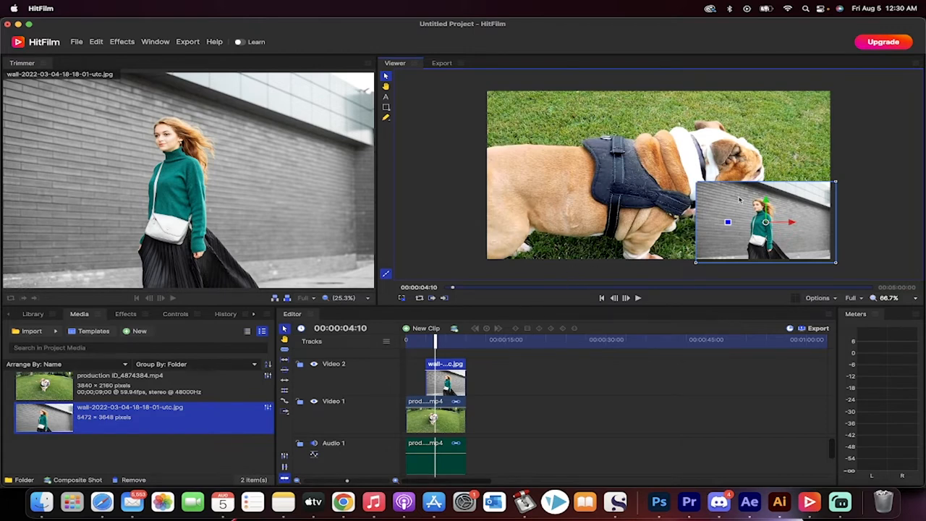
# - Nudge the woman's inset up, then settle it back in the lower-right corner
pyautogui.moveTo(728, 223); pyautogui.dragTo(781, 166)
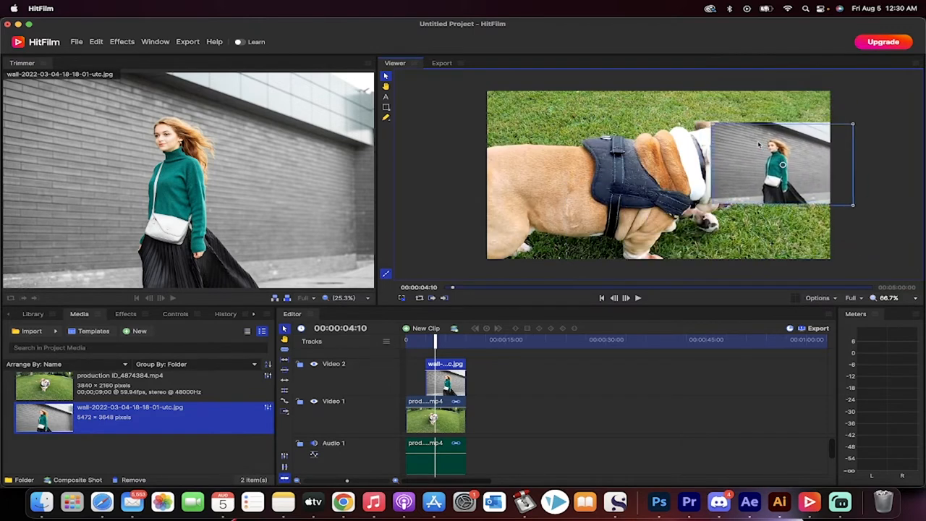
pyautogui.moveTo(769, 166); pyautogui.dragTo(764, 223)
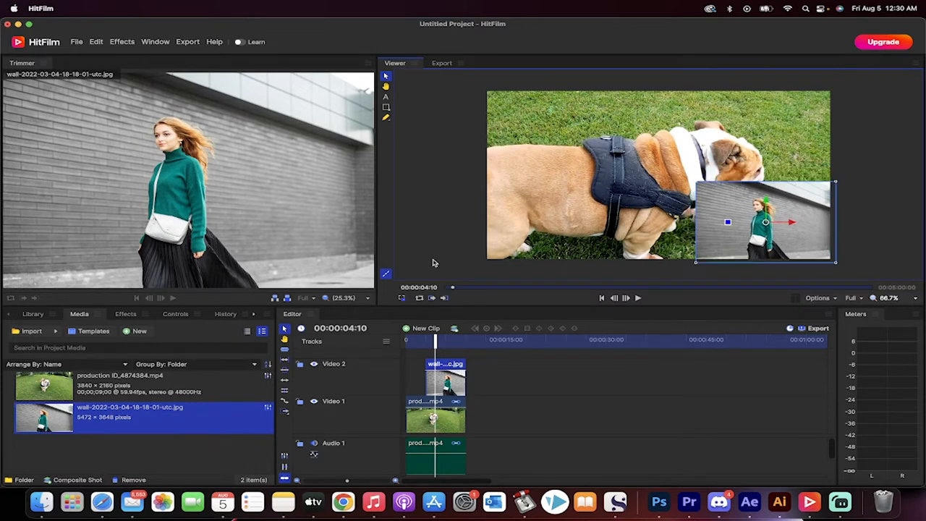
pyautogui.moveTo(443, 344)
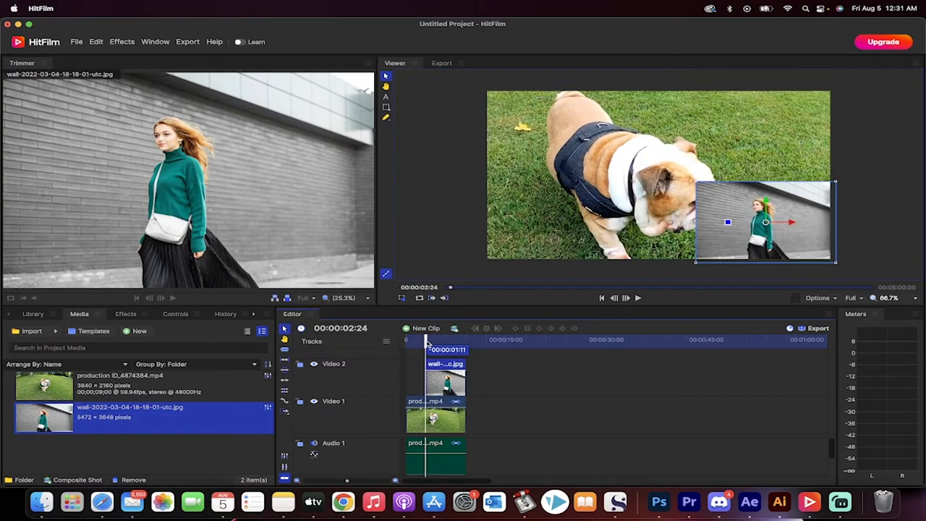
pyautogui.moveTo(431, 341)
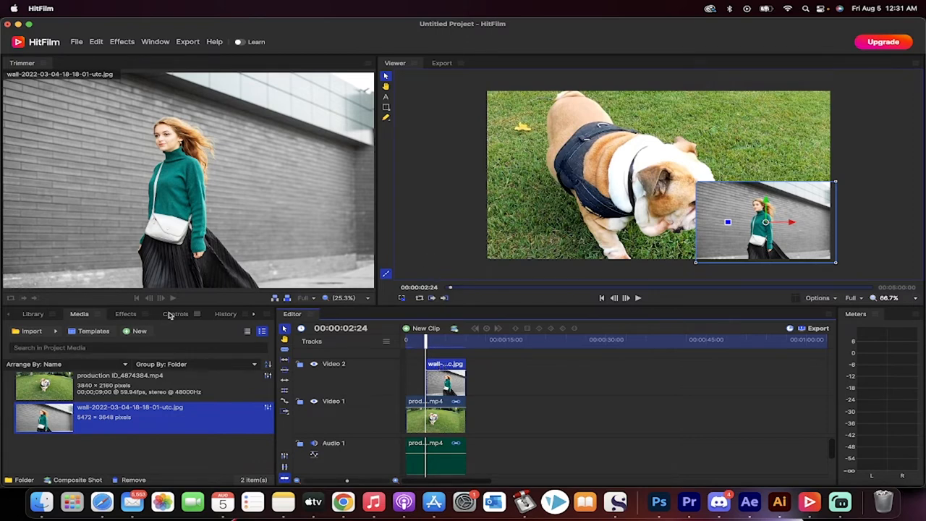
# - Show the image clip's Transform controls and select its Position property
pyautogui.click(175, 312)
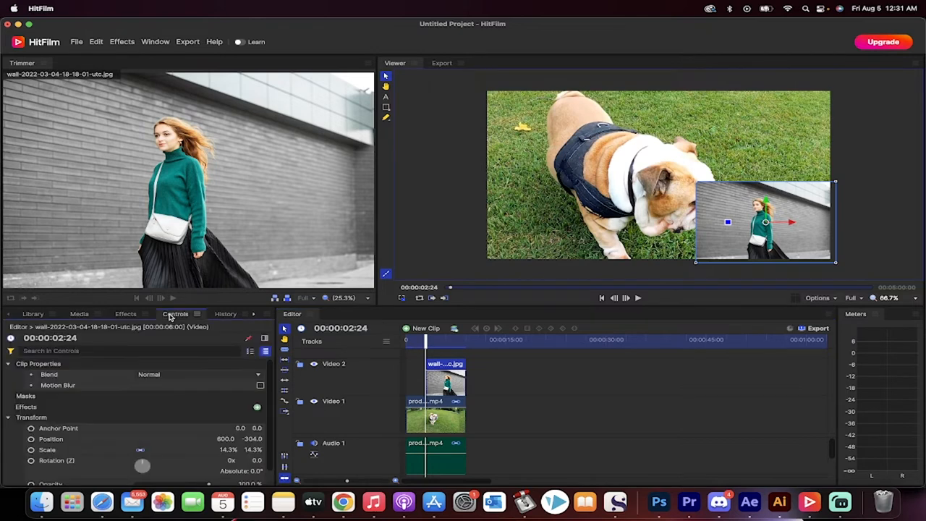
pyautogui.click(32, 417)
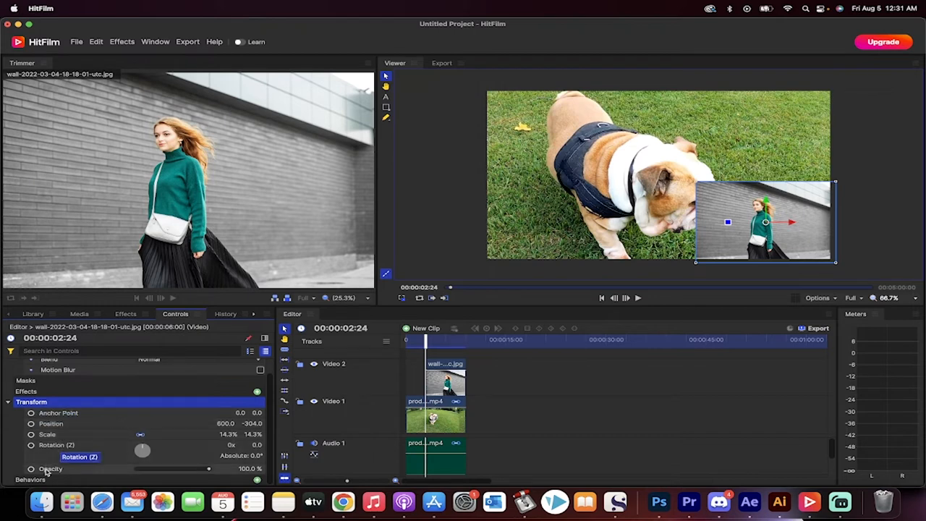
pyautogui.moveTo(50, 431)
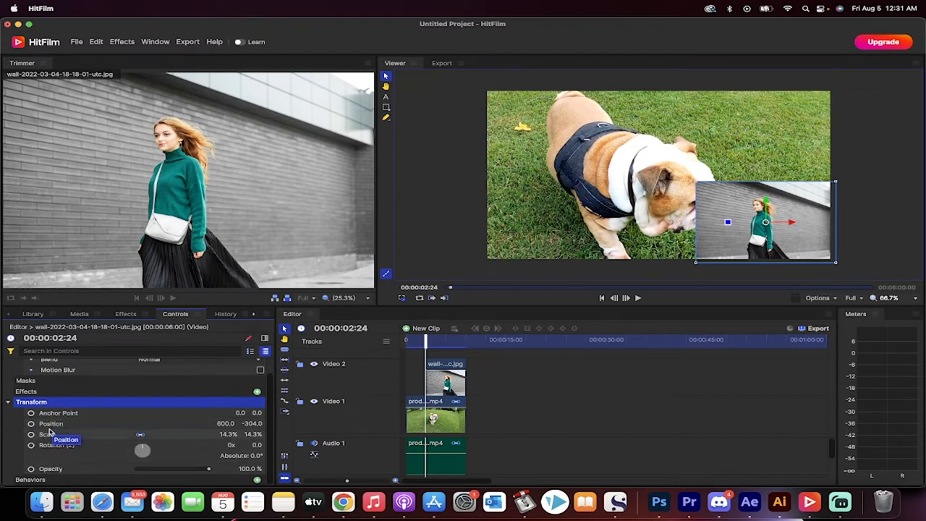
pyautogui.moveTo(49, 470)
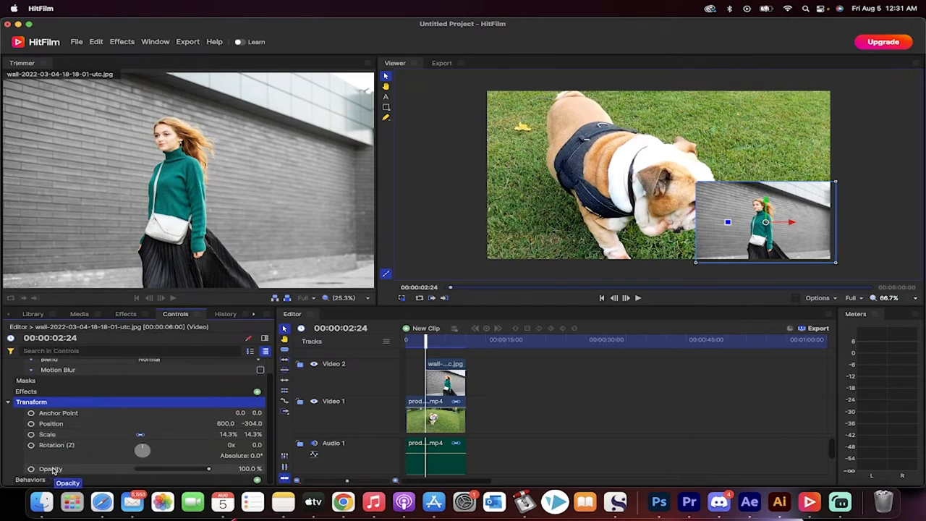
pyautogui.moveTo(56, 444)
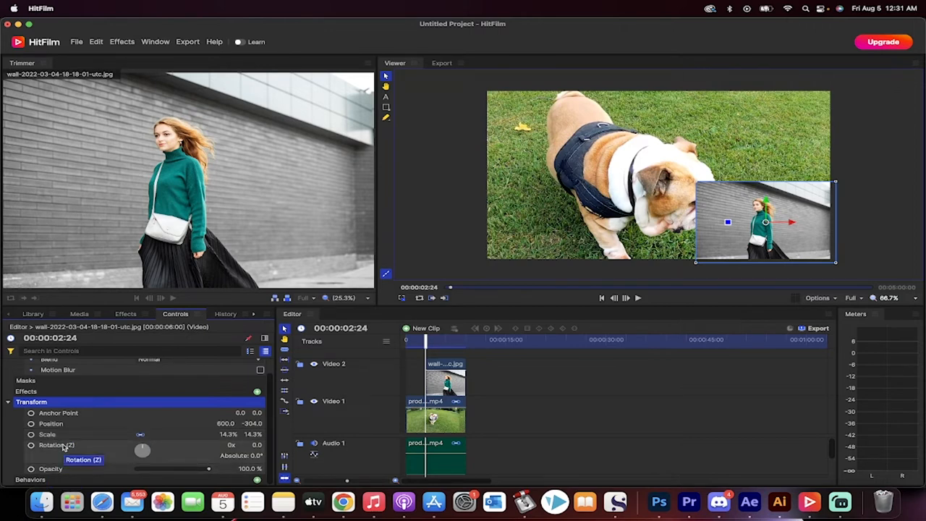
pyautogui.moveTo(47, 434)
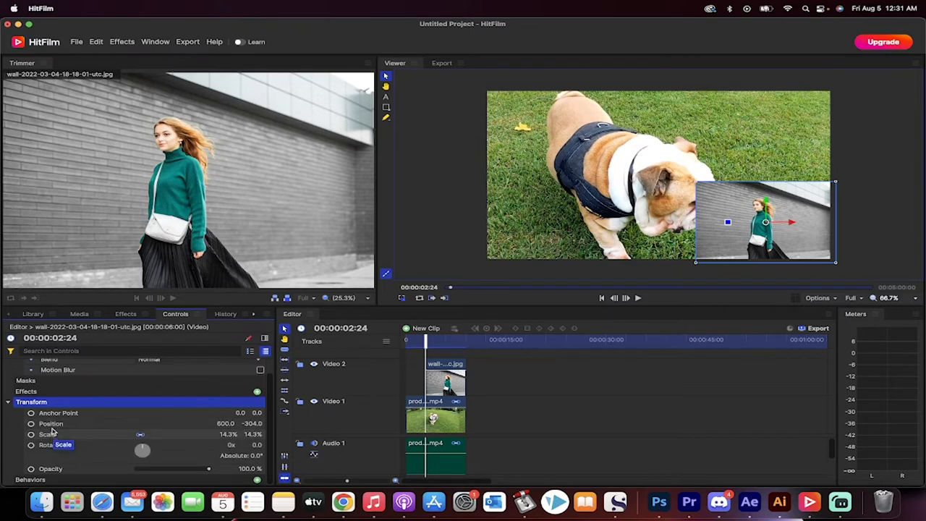
pyautogui.click(51, 423)
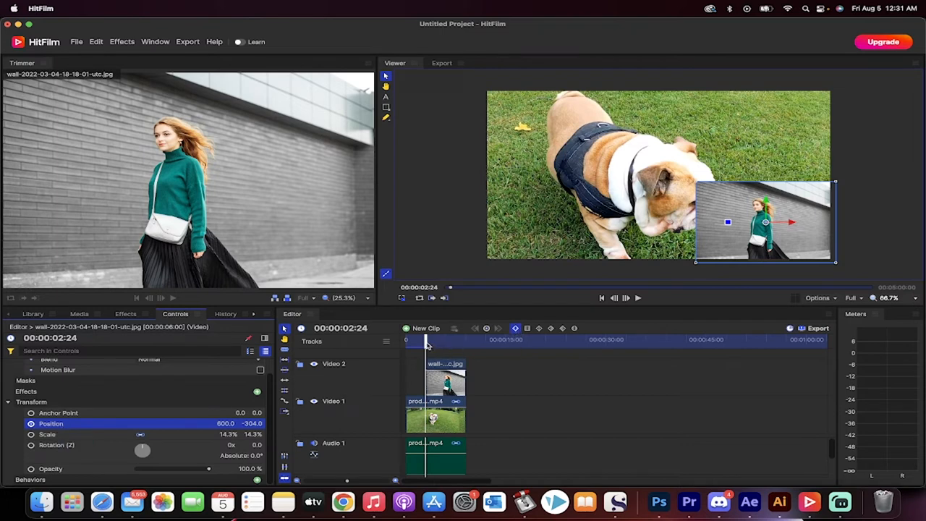
# - At about six seconds, drag the woman's inset fully past the left edge of the frame
pyautogui.moveTo(425, 339); pyautogui.dragTo(434, 339)
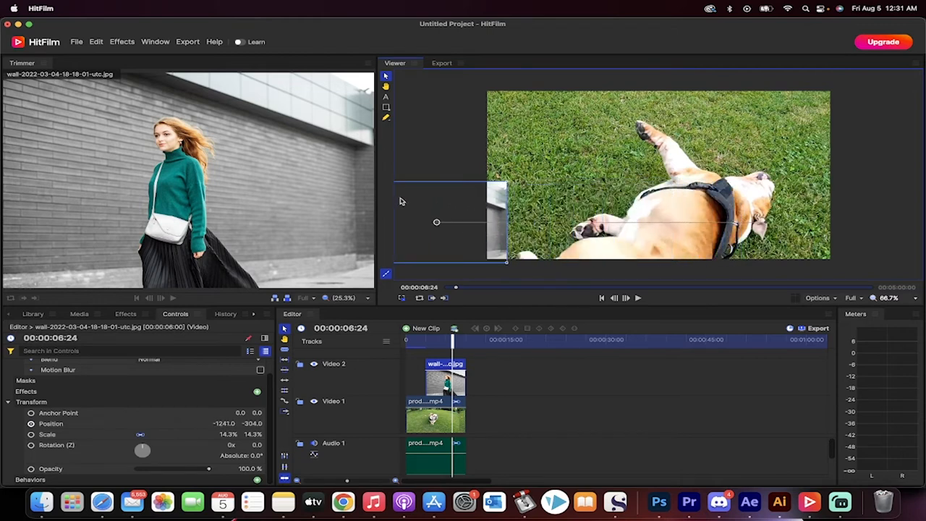
pyautogui.moveTo(460, 222); pyautogui.dragTo(411, 223)
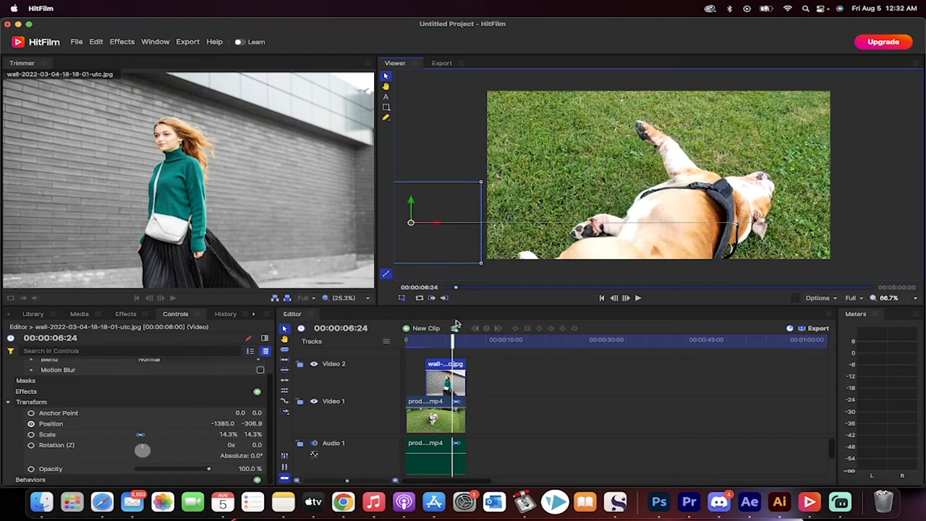
# - Scrub back and forward to check the inset sliding out of frame
pyautogui.moveTo(454, 340); pyautogui.dragTo(441, 340)
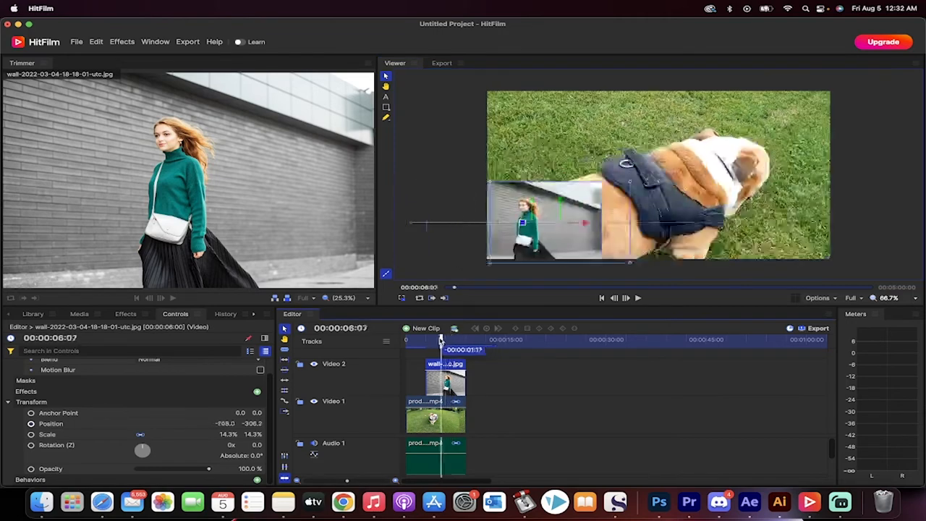
pyautogui.click(625, 298)
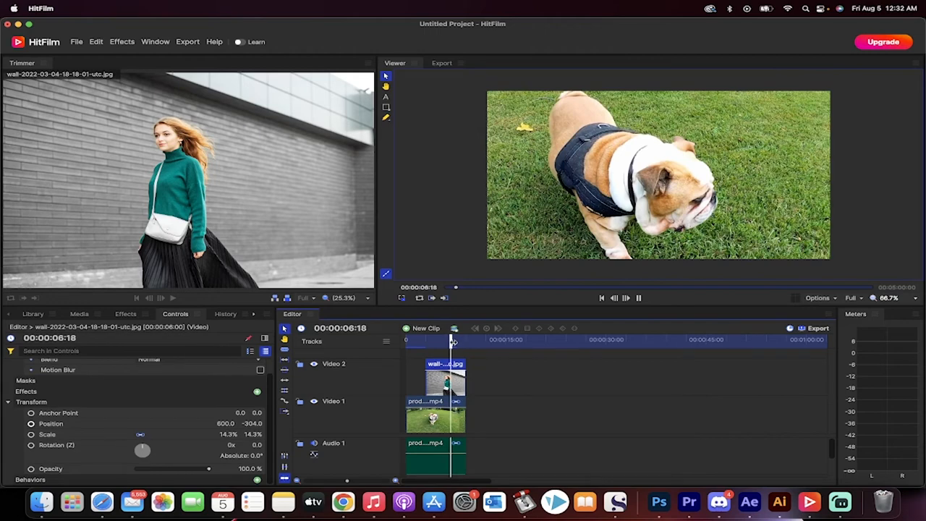
pyautogui.click(434, 341)
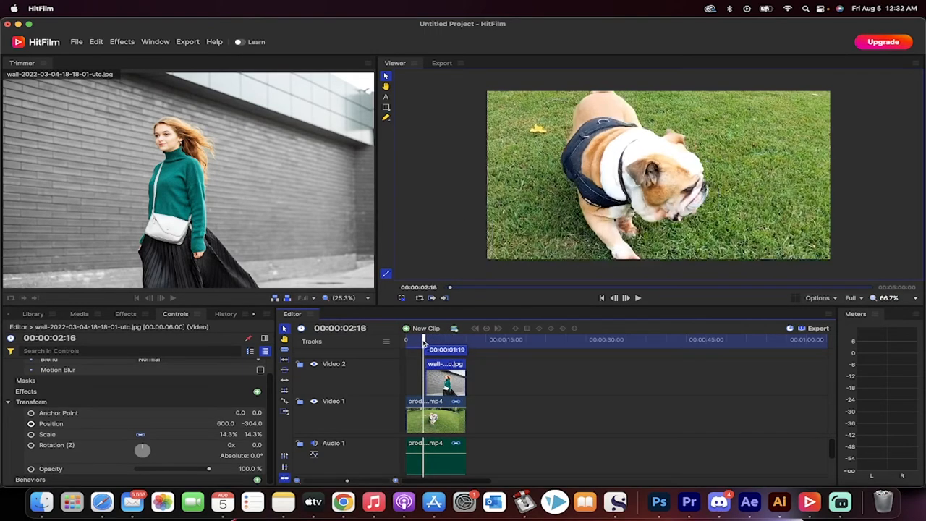
pyautogui.click(625, 298)
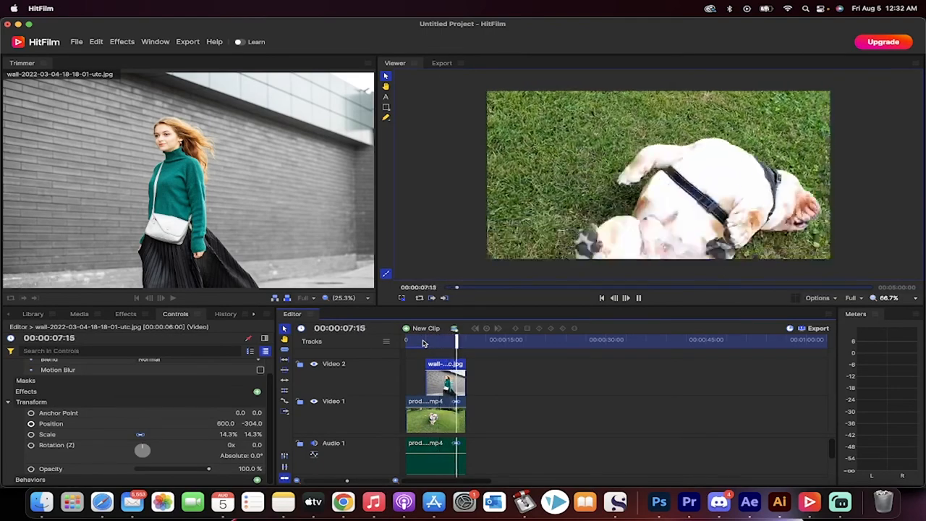
pyautogui.moveTo(456, 338); pyautogui.dragTo(442, 338)
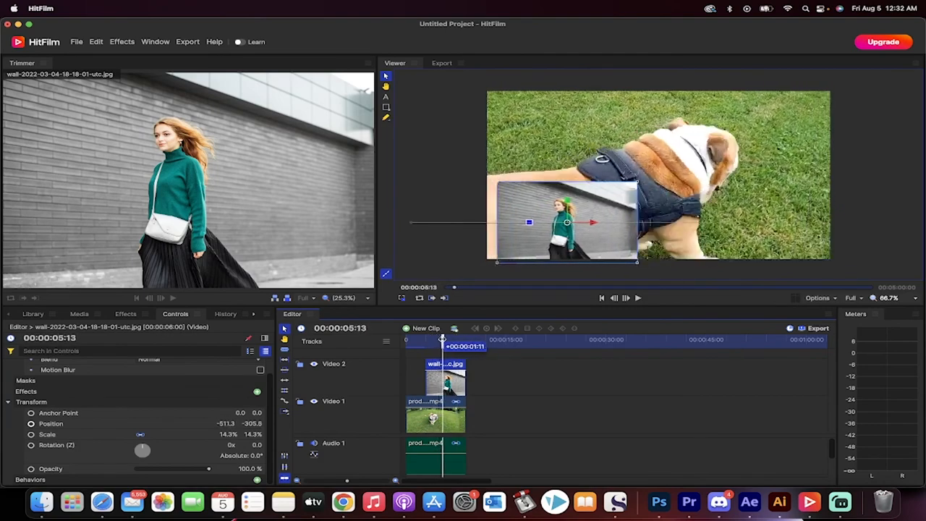
pyautogui.moveTo(442, 346); pyautogui.dragTo(457, 346)
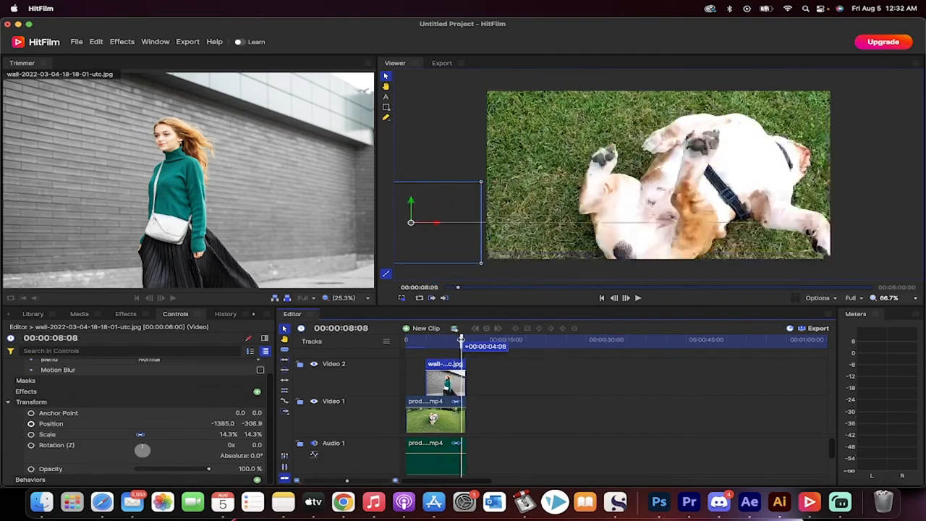
pyautogui.moveTo(460, 339); pyautogui.dragTo(428, 339)
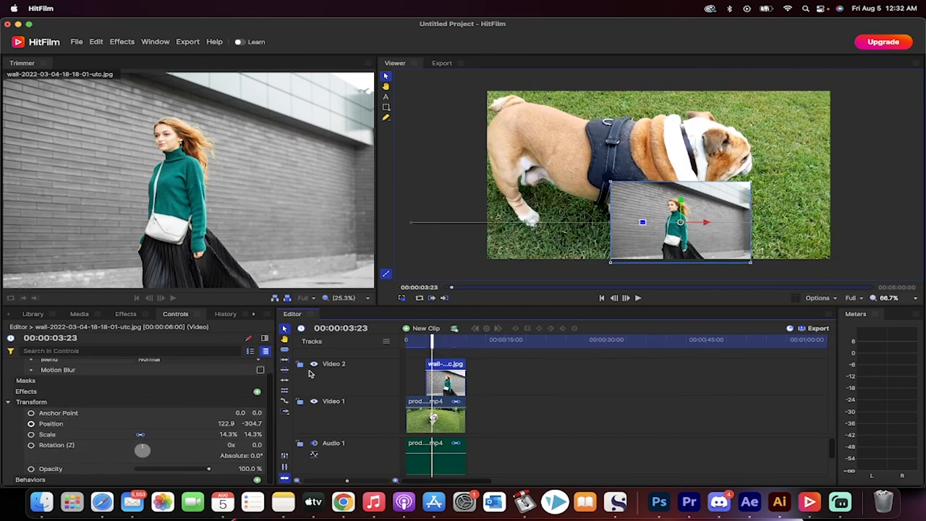
pyautogui.moveTo(369, 373)
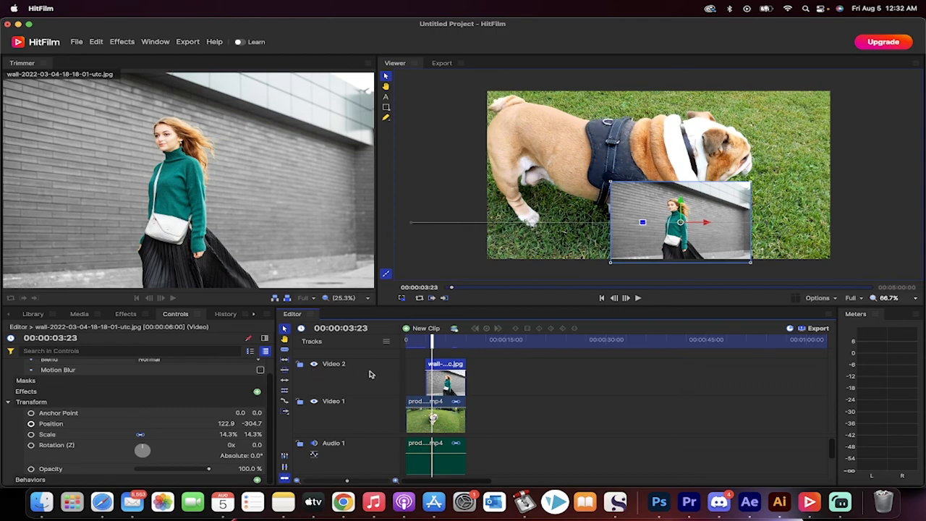
pyautogui.moveTo(700, 422)
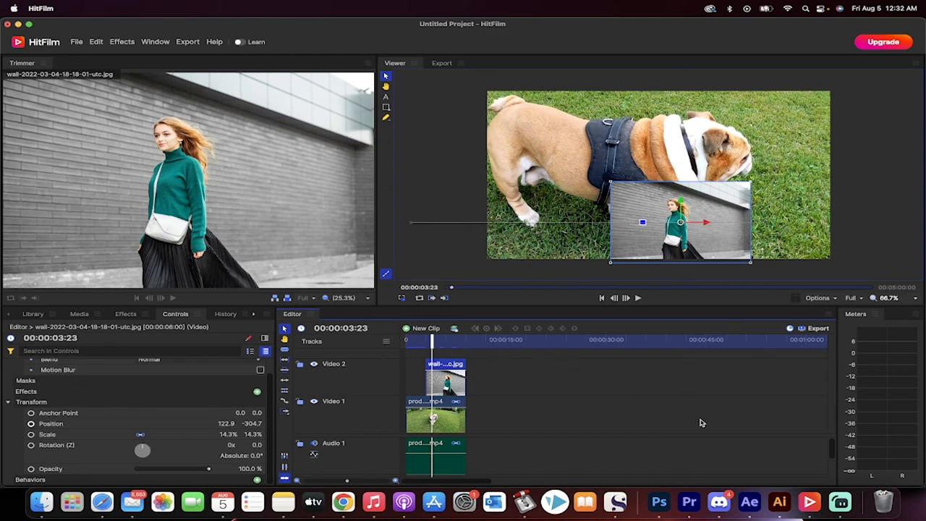